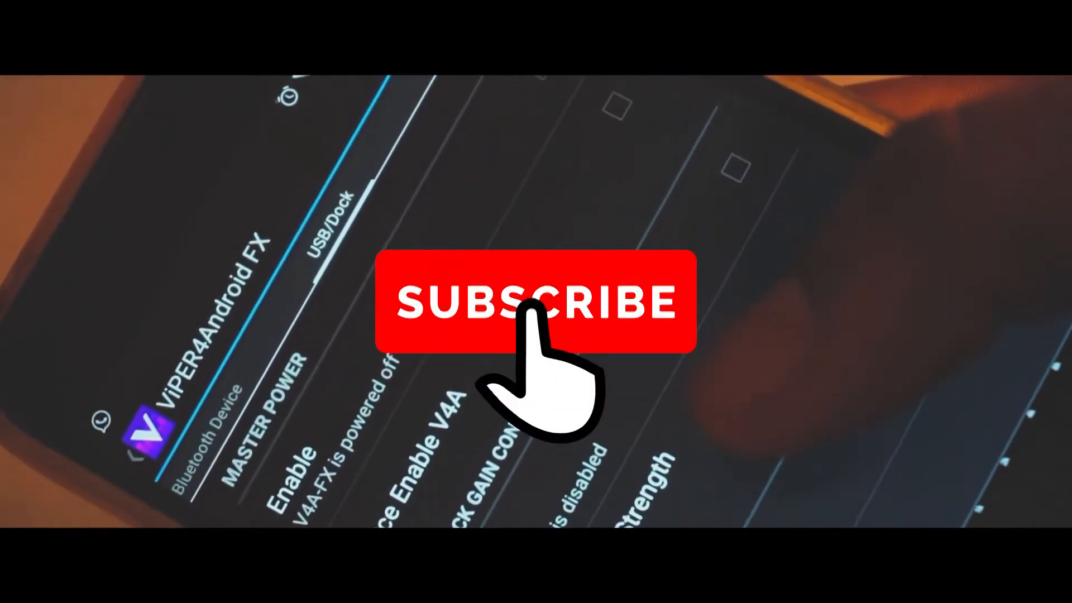
Step: Launch ViPER4Android FX from the app drawer to bring up the audio driver preference dialog
{"action": "left_click", "coordinate": [535, 301]}
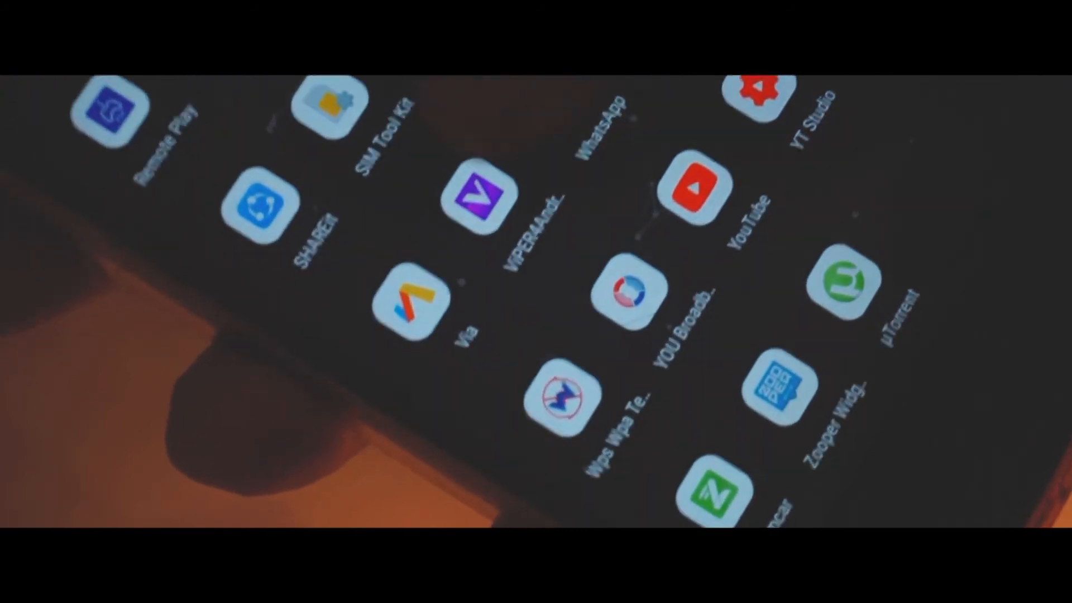
{"action": "left_click", "coordinate": [474, 198]}
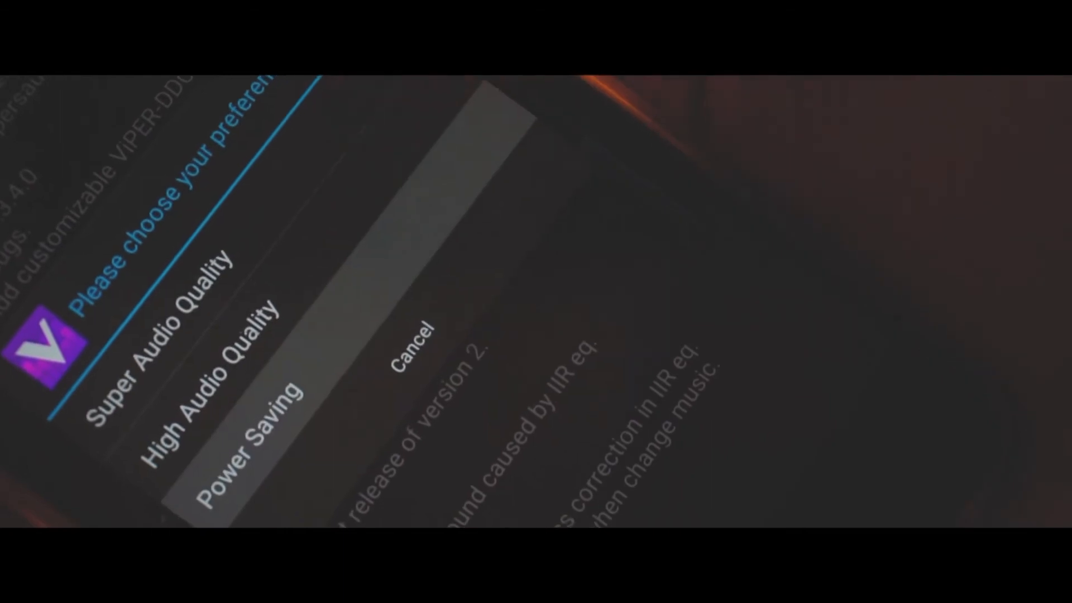